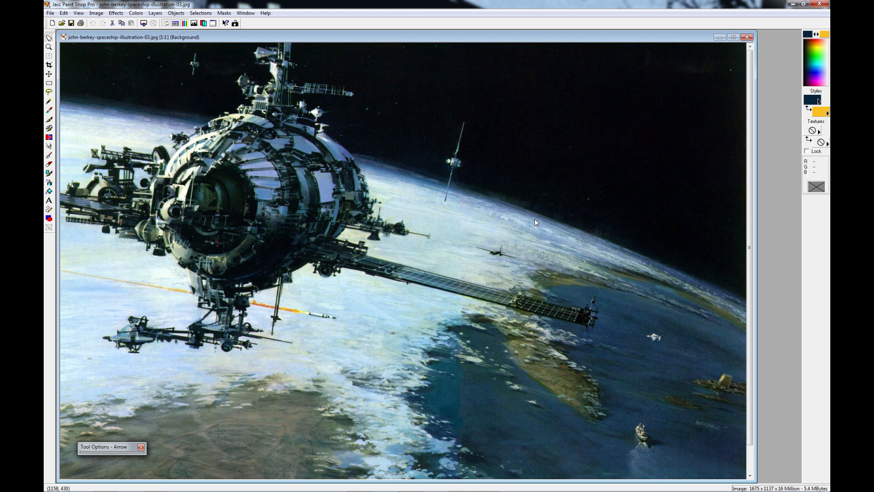
{"action": "mouse_move", "coordinate": [651, 244]}
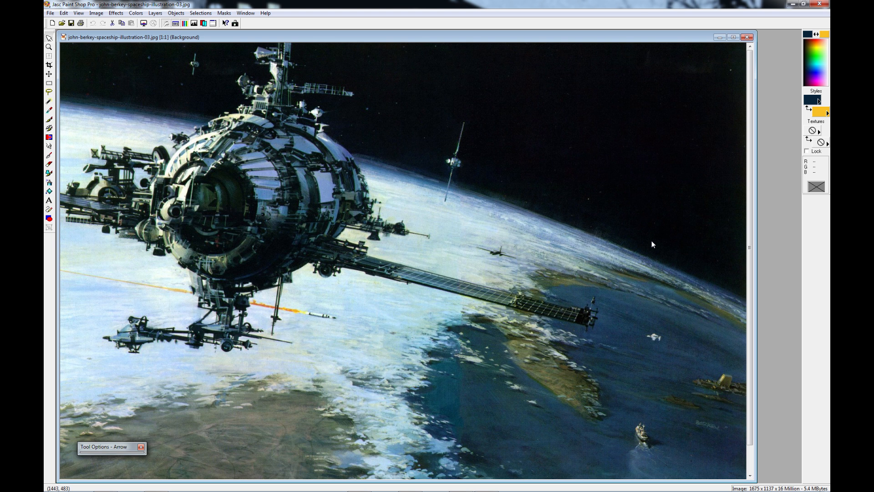
{"action": "mouse_move", "coordinate": [587, 283]}
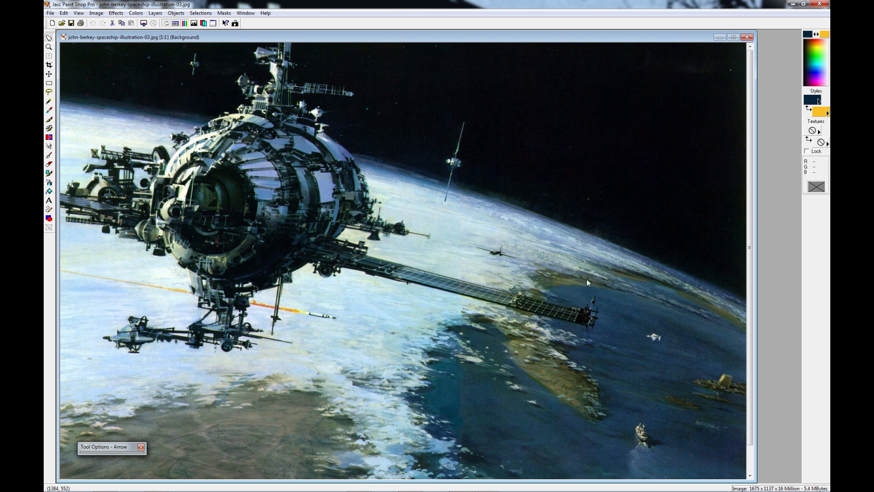
{"action": "mouse_move", "coordinate": [342, 316]}
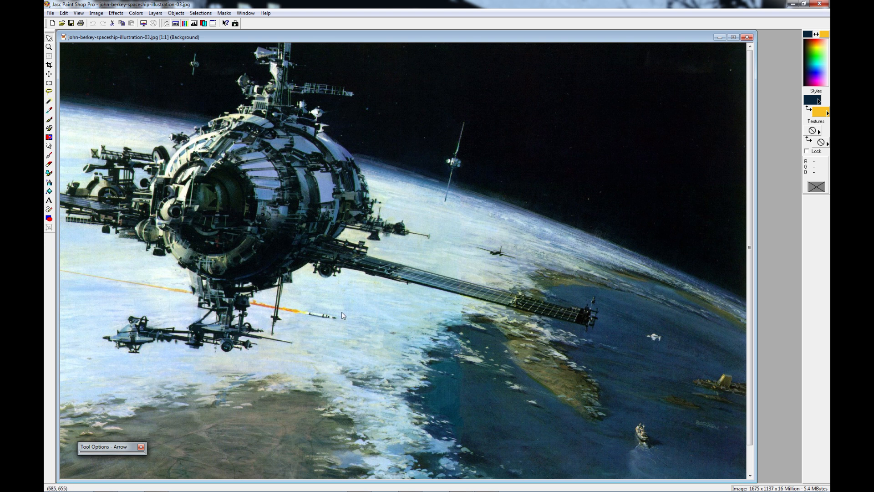
{"action": "mouse_move", "coordinate": [418, 382]}
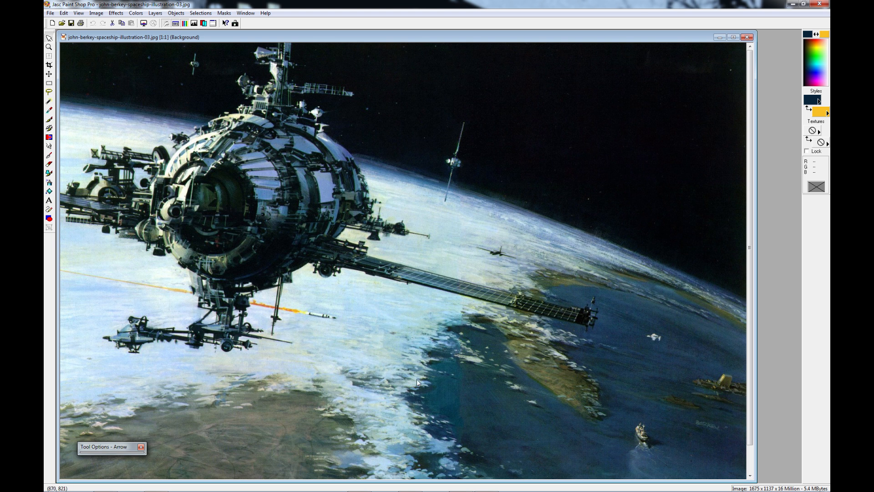